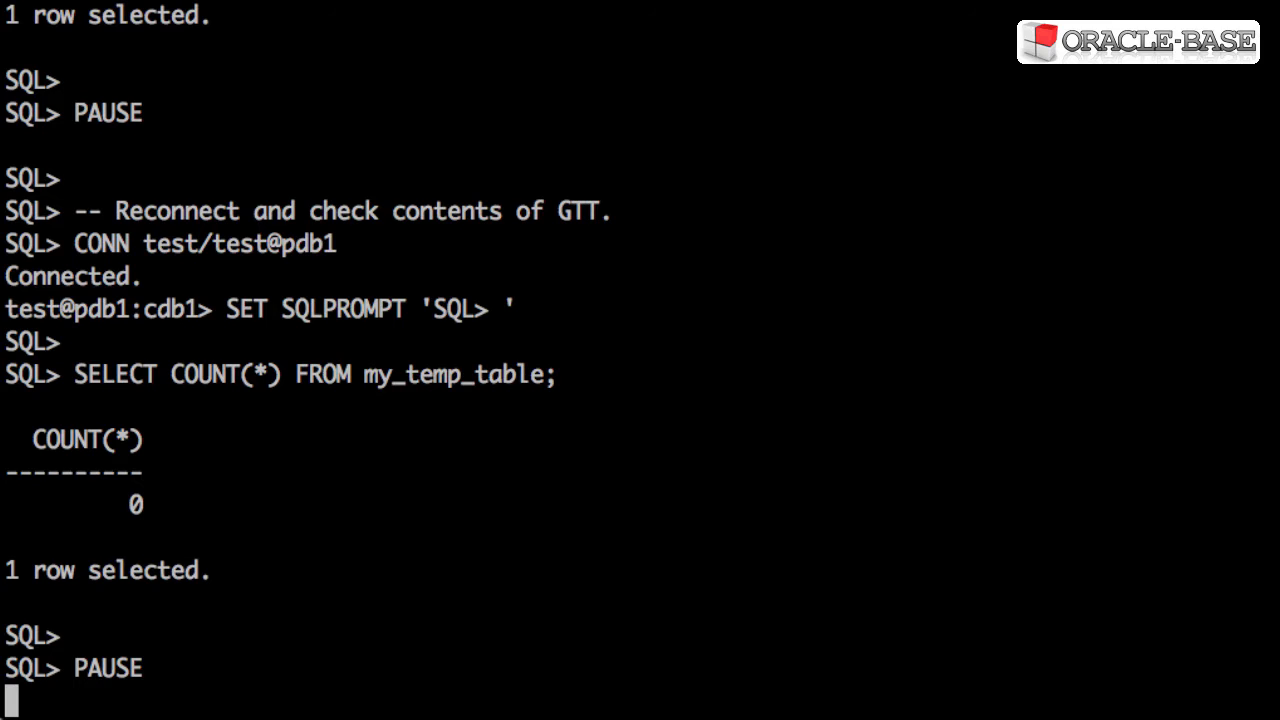
# Resume the script to recreate my_temp_table as a GTT and insert one million rows with statistics
pyautogui.press('enter')
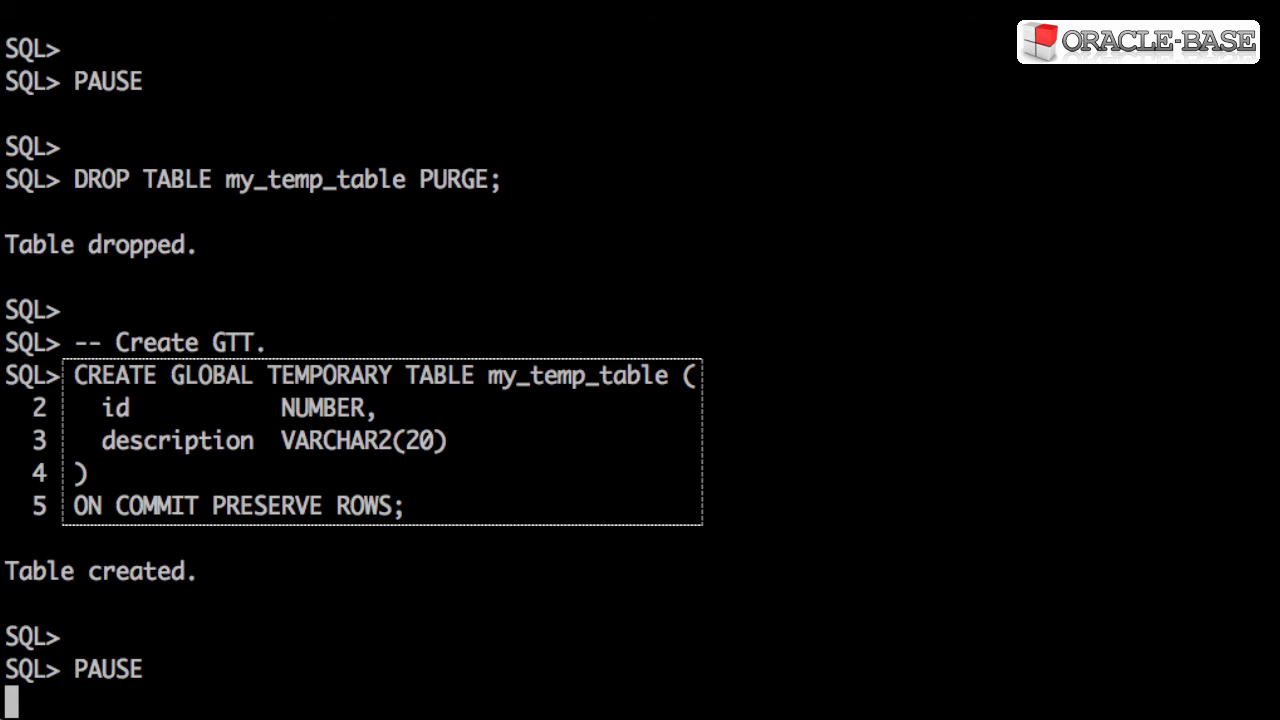
pyautogui.press('enter')
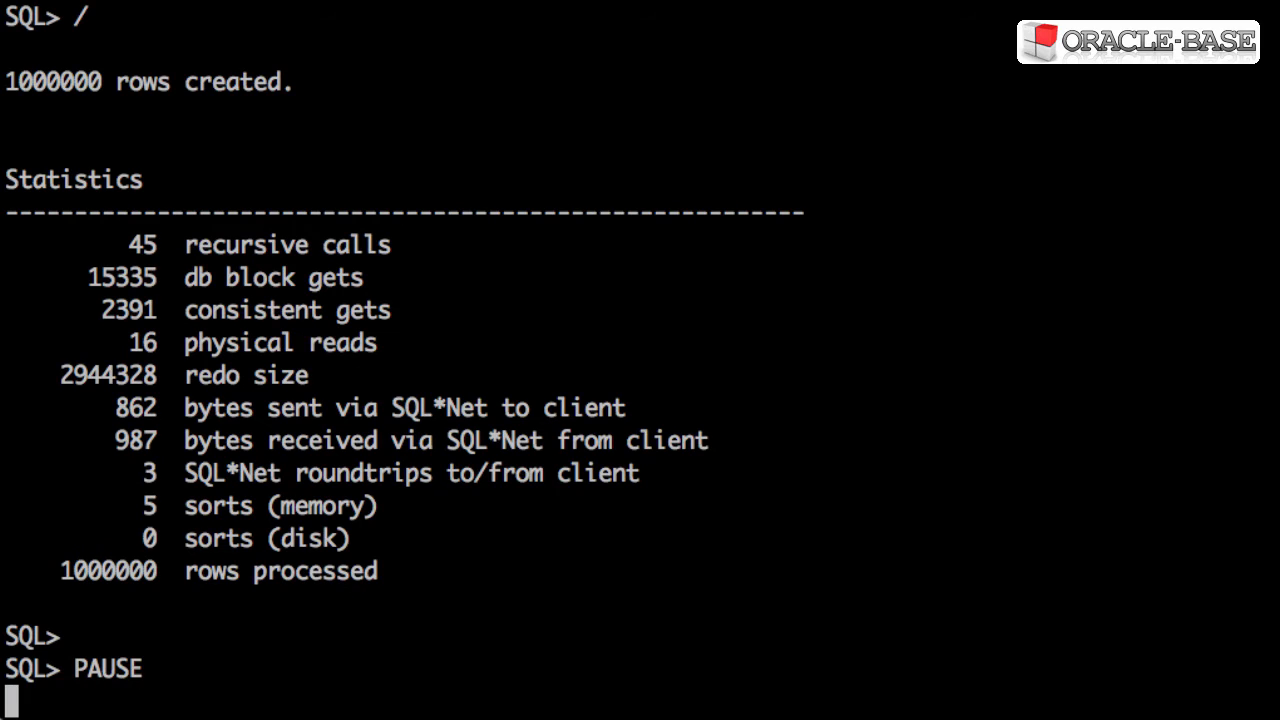